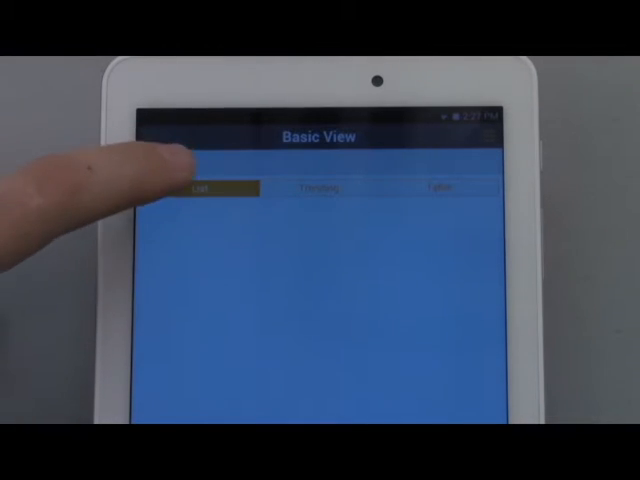
# - Show the connected probes list with the testo 805i from Basic View
pyautogui.click(210, 188)
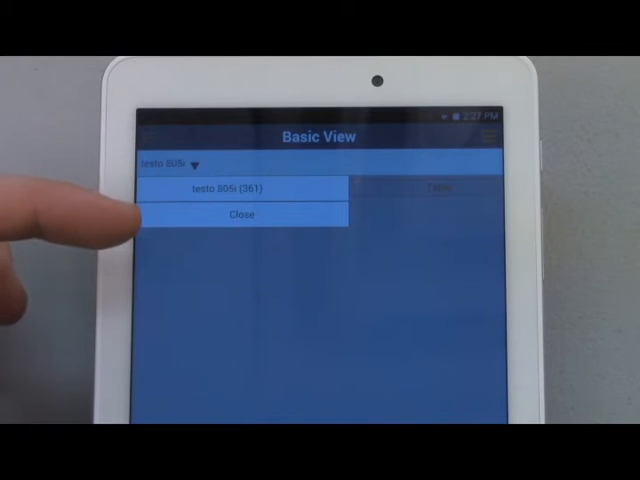
# - Bring up the Select application list of measurement modes
pyautogui.click(240, 216)
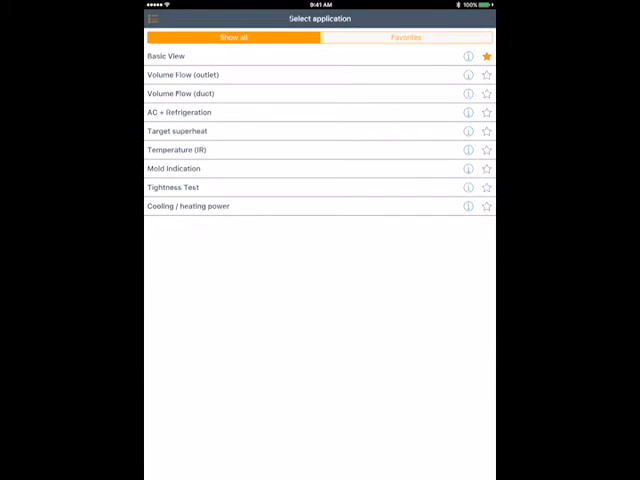
# - Switch to Temperature (IR) and export the mug photo measurement as a PDF report
pyautogui.click(178, 148)
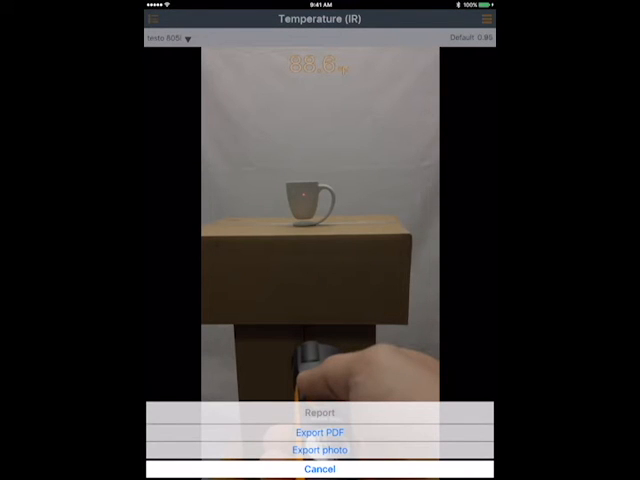
pyautogui.click(320, 412)
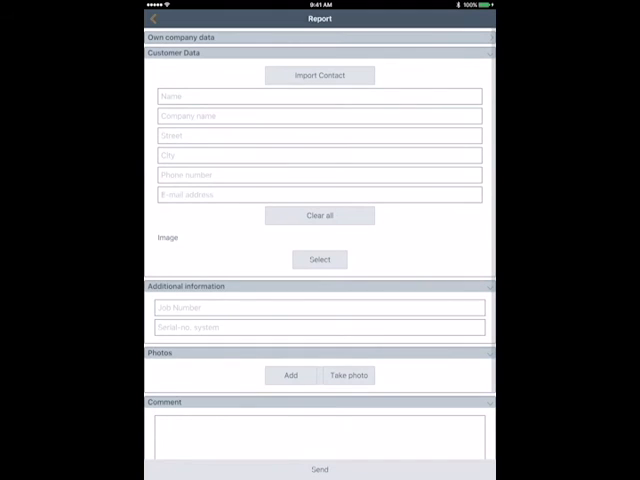
# - Enter customer details 'Testo' and 'white lake' in the report's Customer Data form
pyautogui.write('Testo')
pyautogui.write('40')
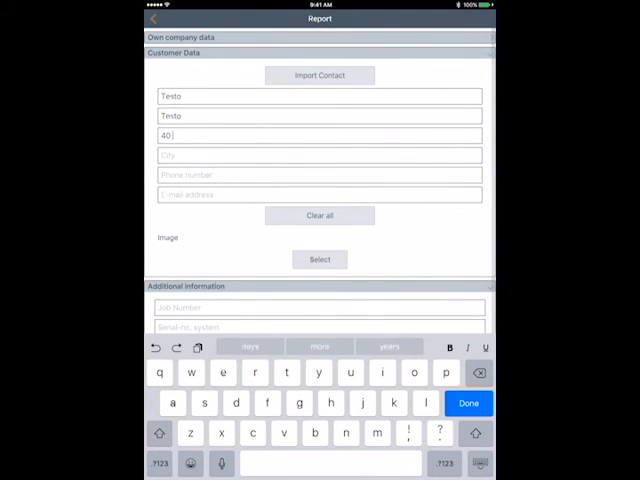
pyautogui.write('white lake Rd')
pyautogui.click(318, 194)
pyautogui.write('Test@testo')
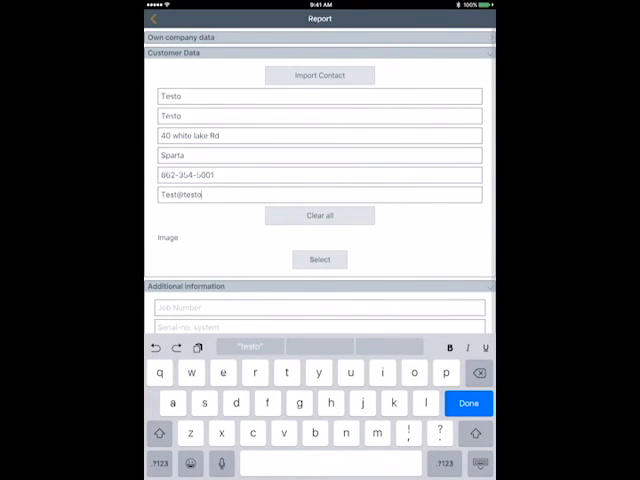
pyautogui.click(468, 404)
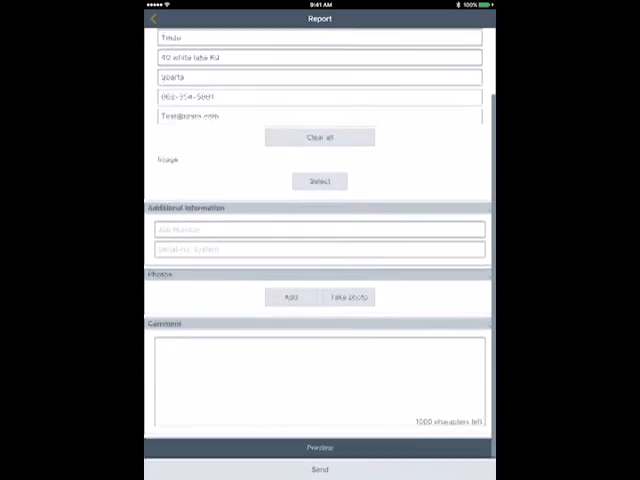
# - Preview the PDF report and send it attached to a new email message
pyautogui.click(320, 446)
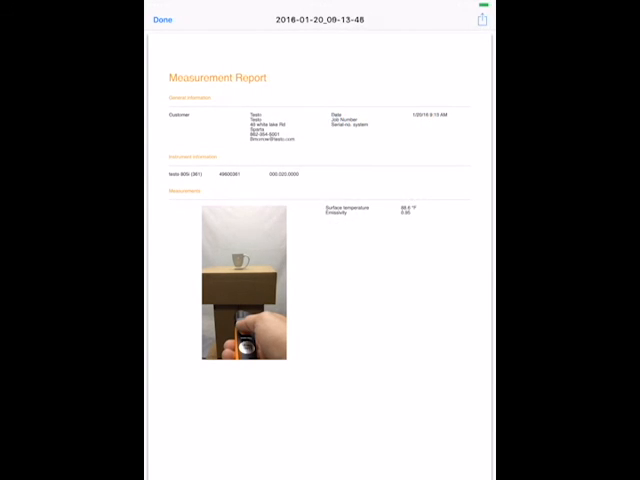
pyautogui.click(484, 20)
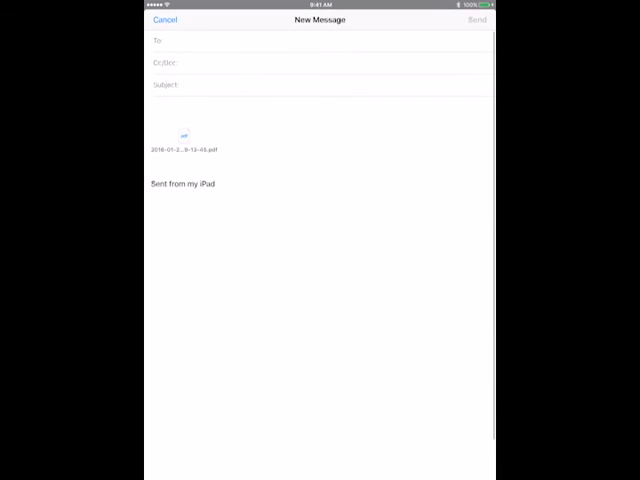